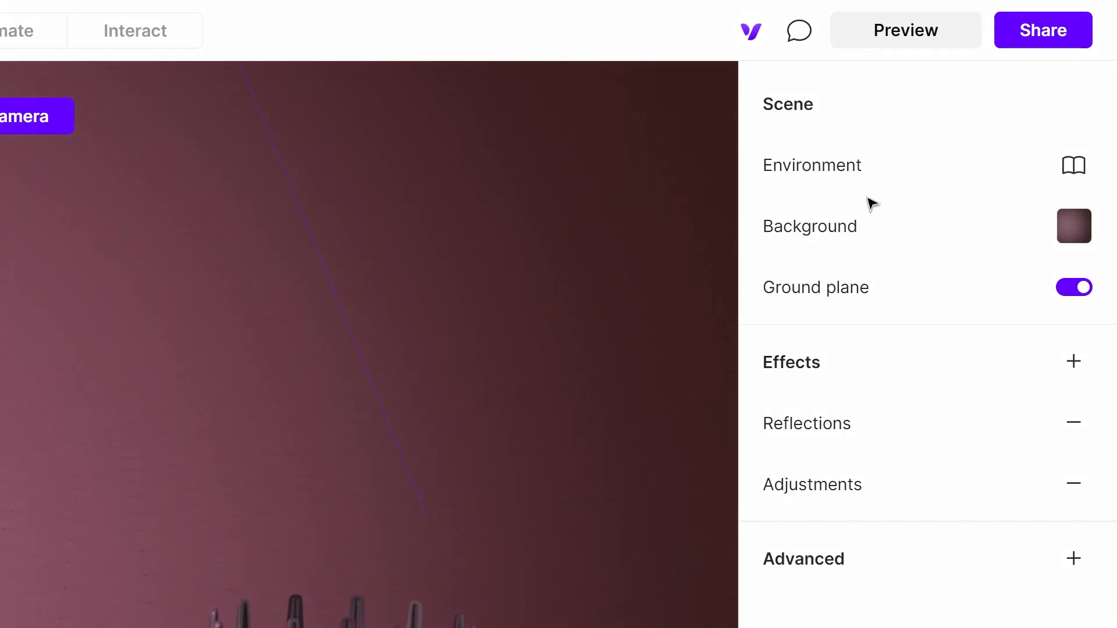
- Enable link sharing for the hairdryer scene to generate its share link and embed code
click(1042, 29)
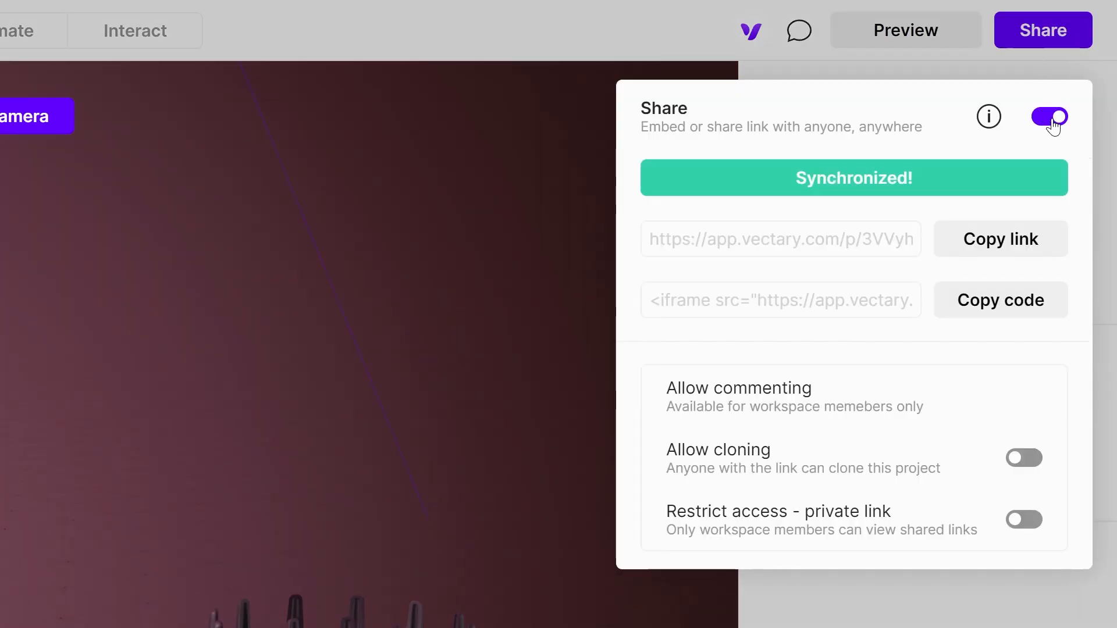
click(1000, 239)
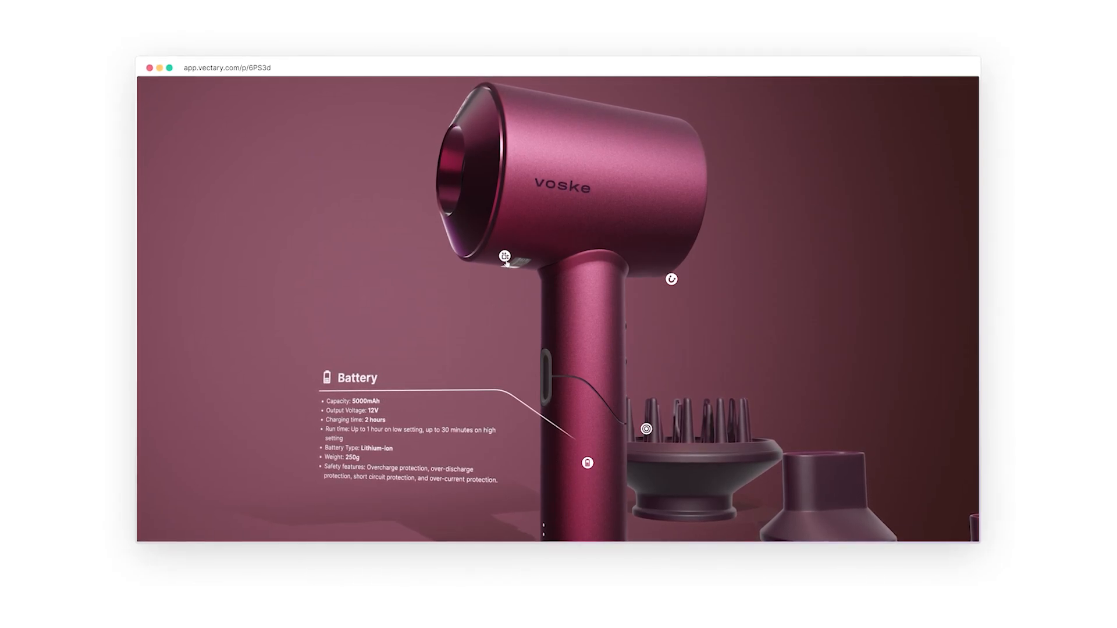
- Scroll the case study blog page to view the embedded hairdryer scene
scroll(up, 3)
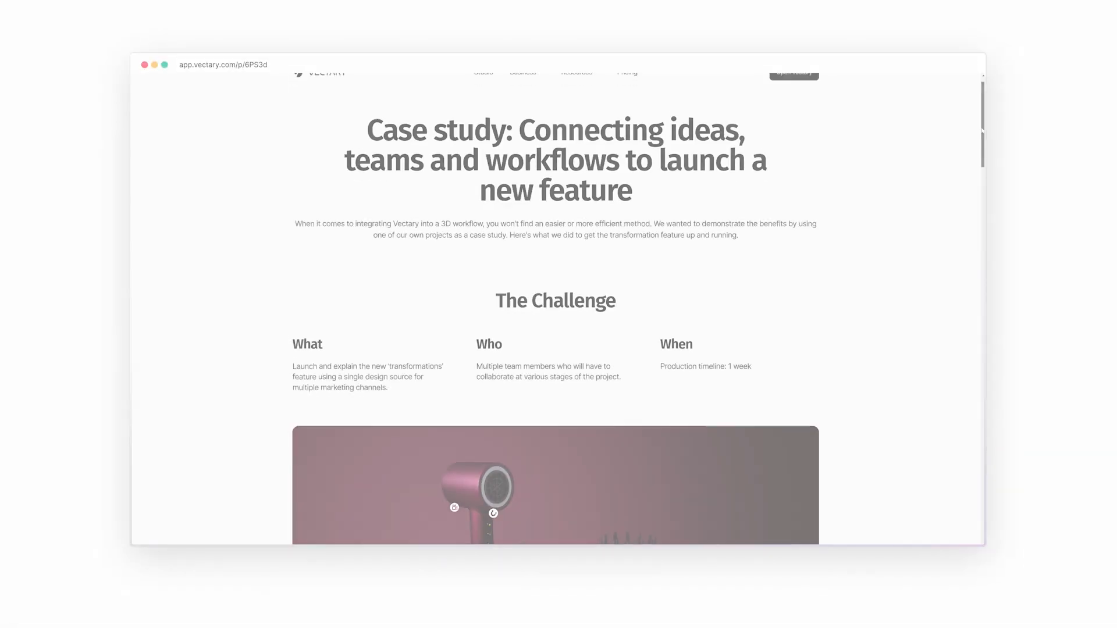
scroll(down, 3)
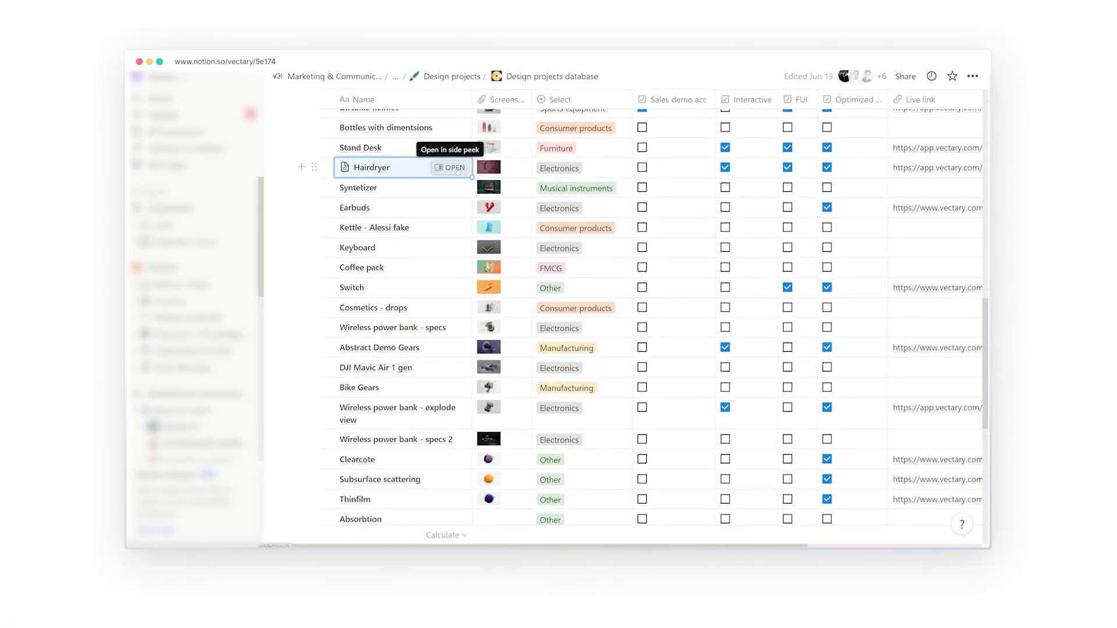
- Open the Hairdryer entry in side peek beside the Design projects table
click(451, 168)
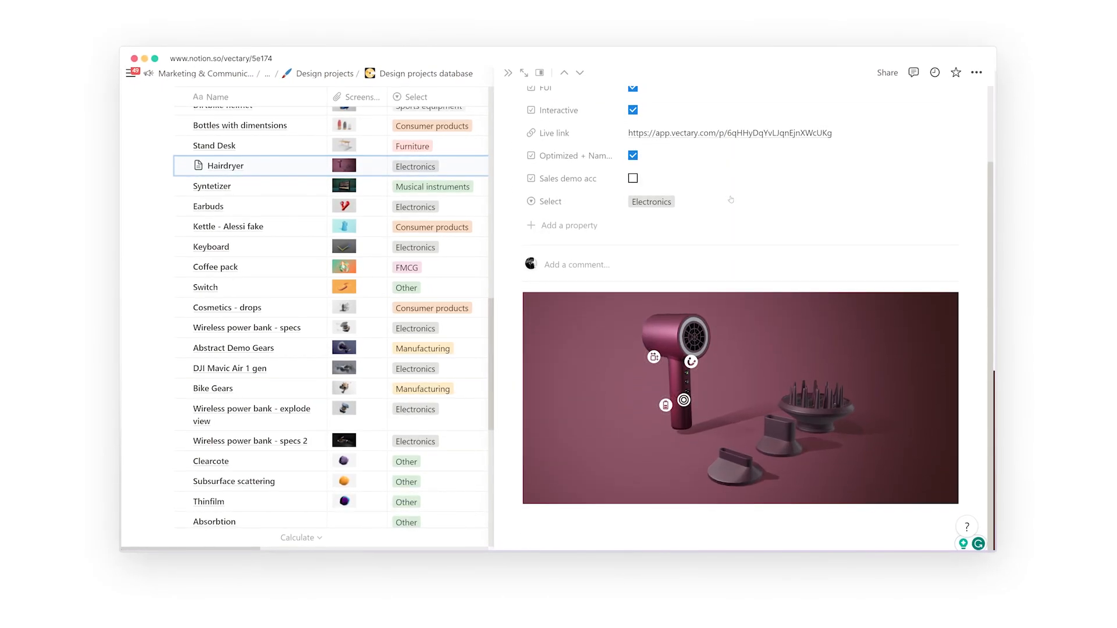